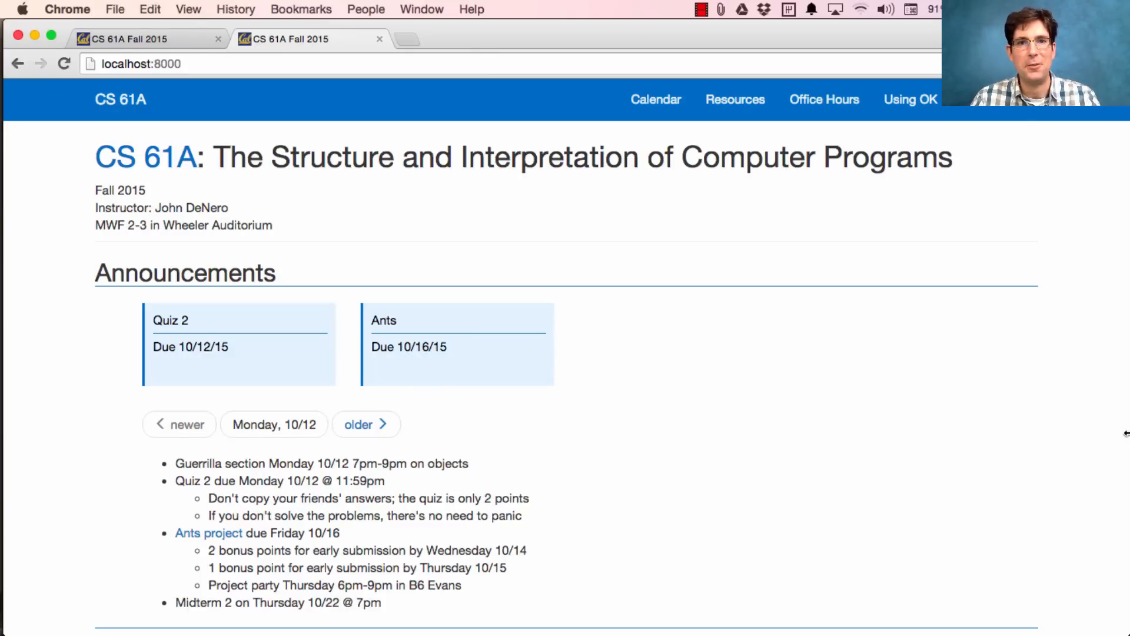
mouse_move(930, 438)
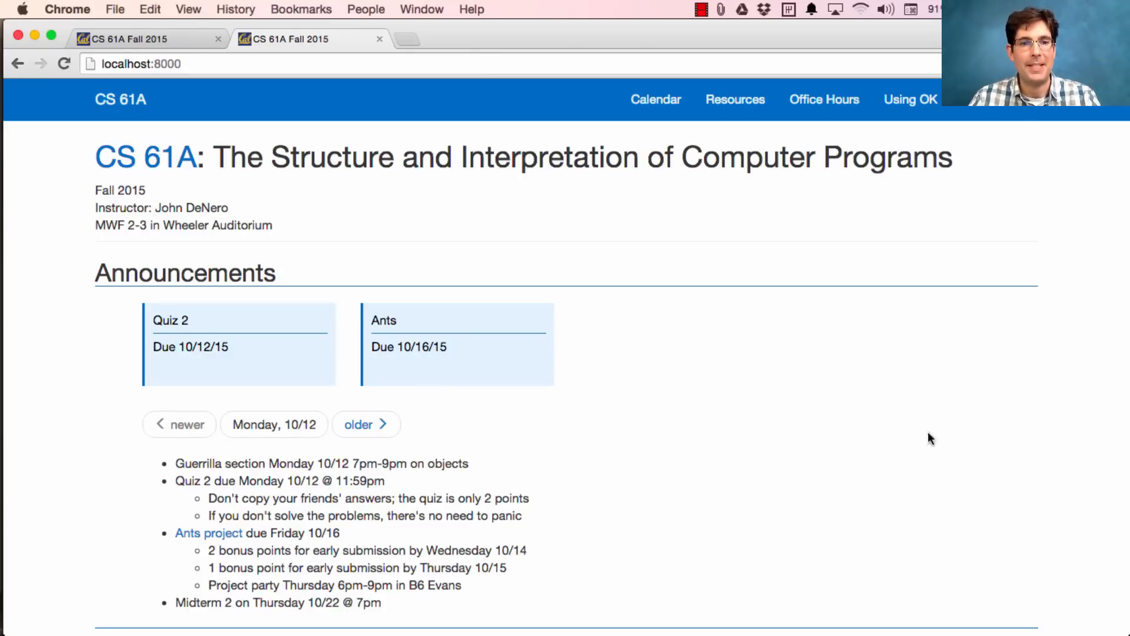
mouse_move(395, 476)
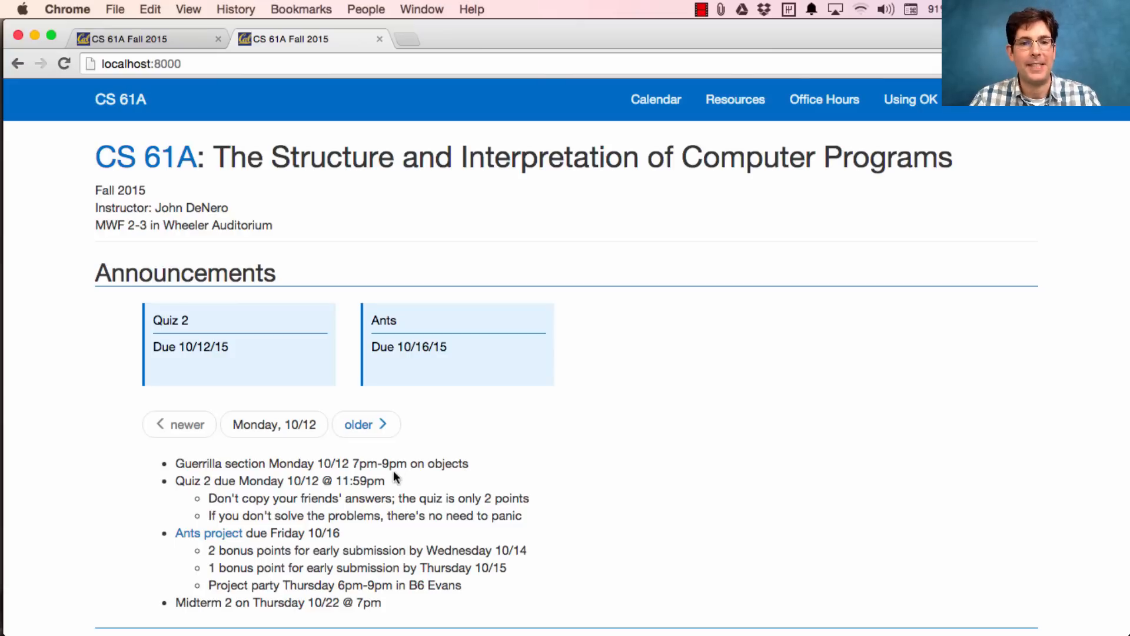
mouse_move(463, 475)
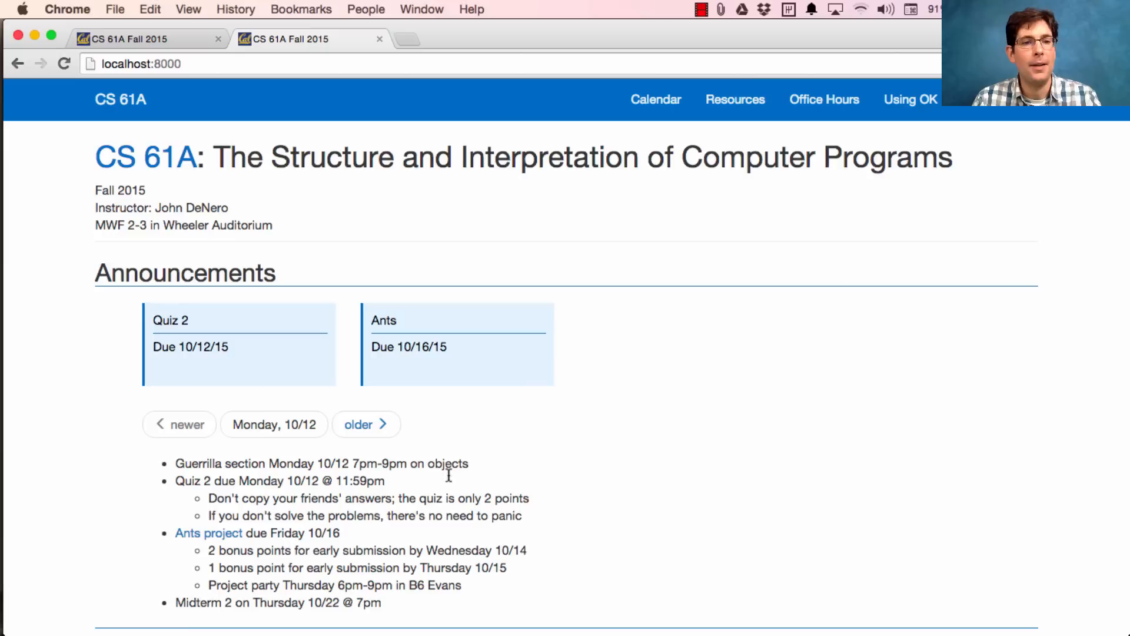
mouse_move(320, 493)
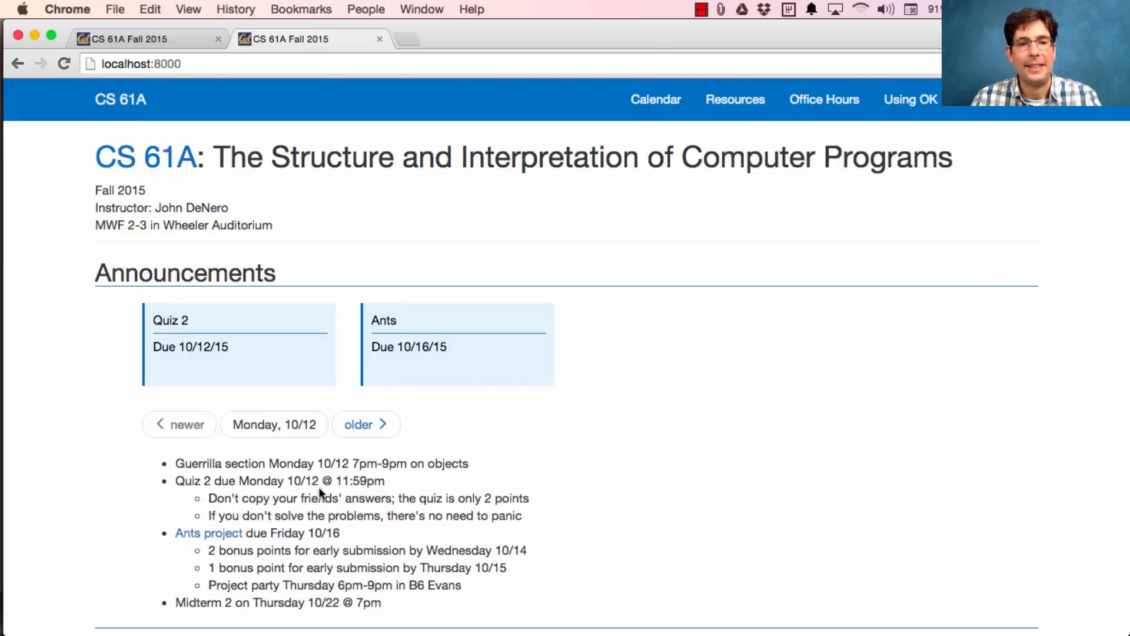
mouse_move(415, 489)
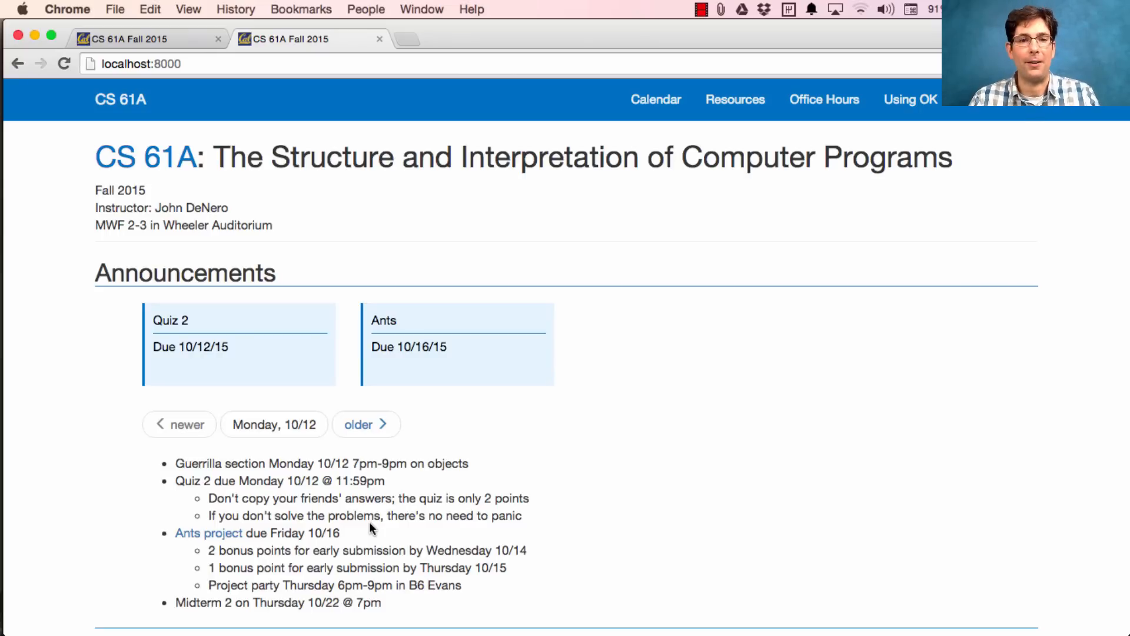
mouse_move(676, 524)
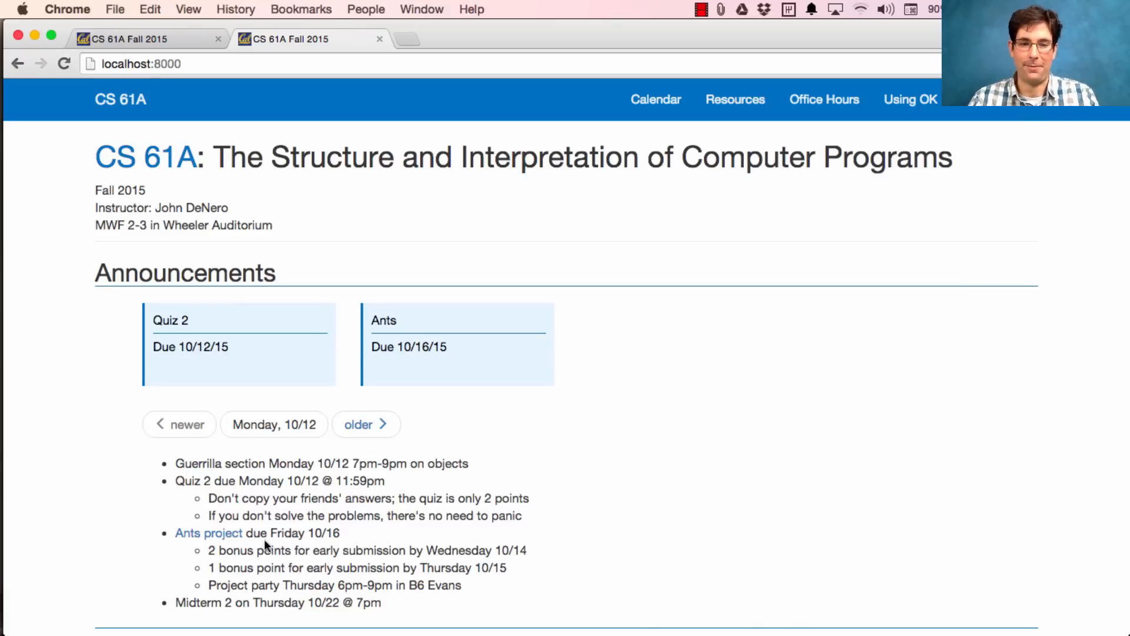
mouse_move(643, 578)
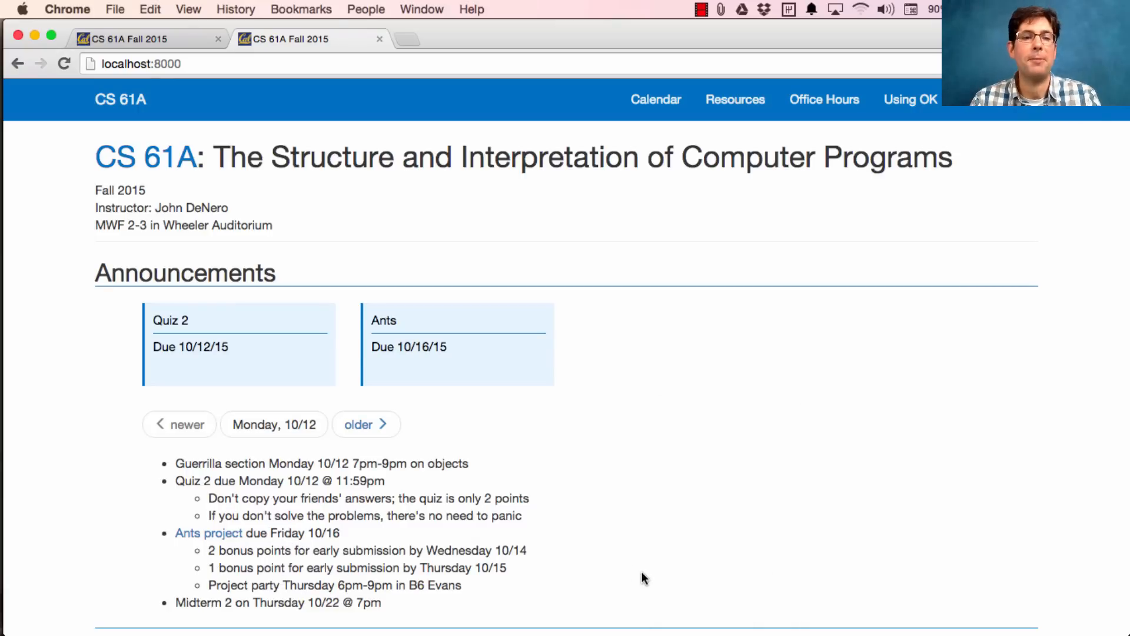
scroll("down", 3)
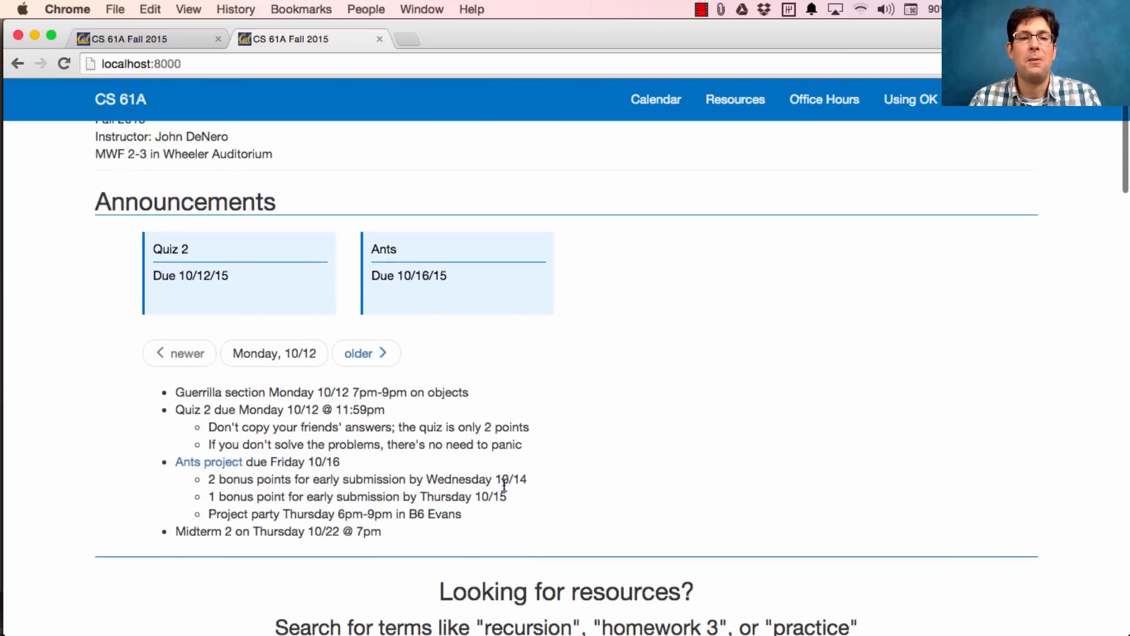
mouse_move(500, 518)
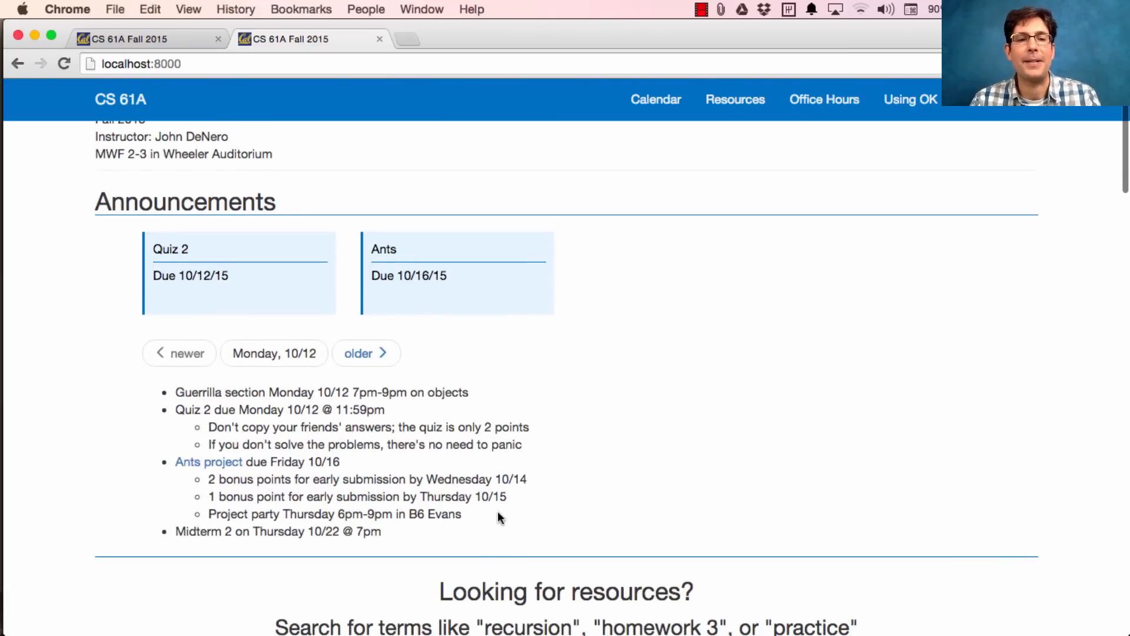
mouse_move(407, 536)
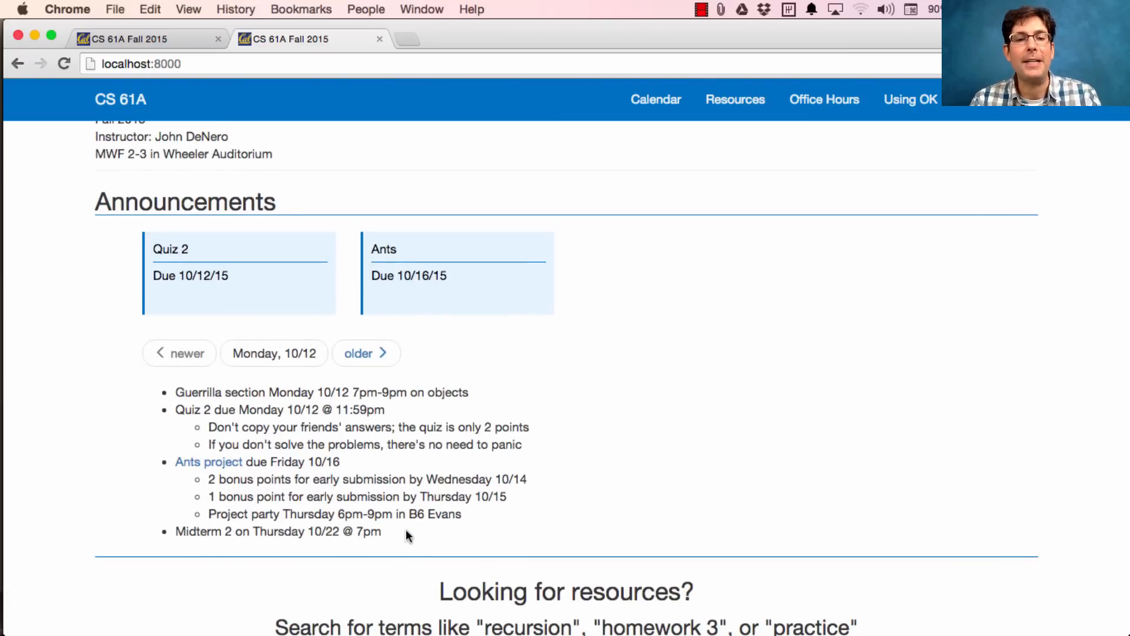
mouse_move(656, 491)
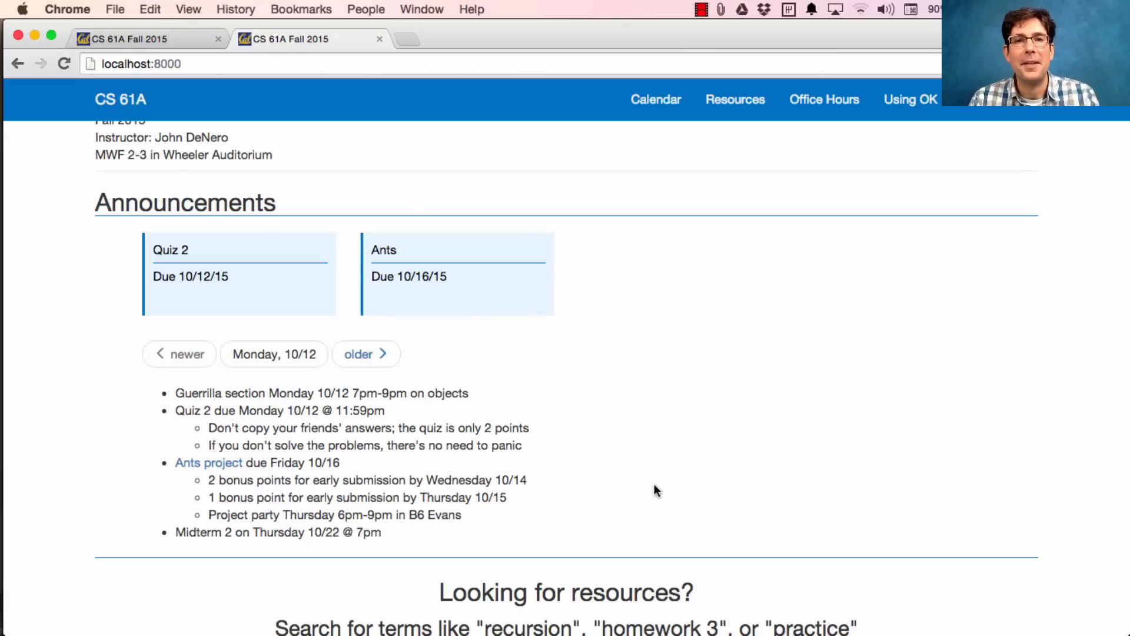
mouse_move(216, 558)
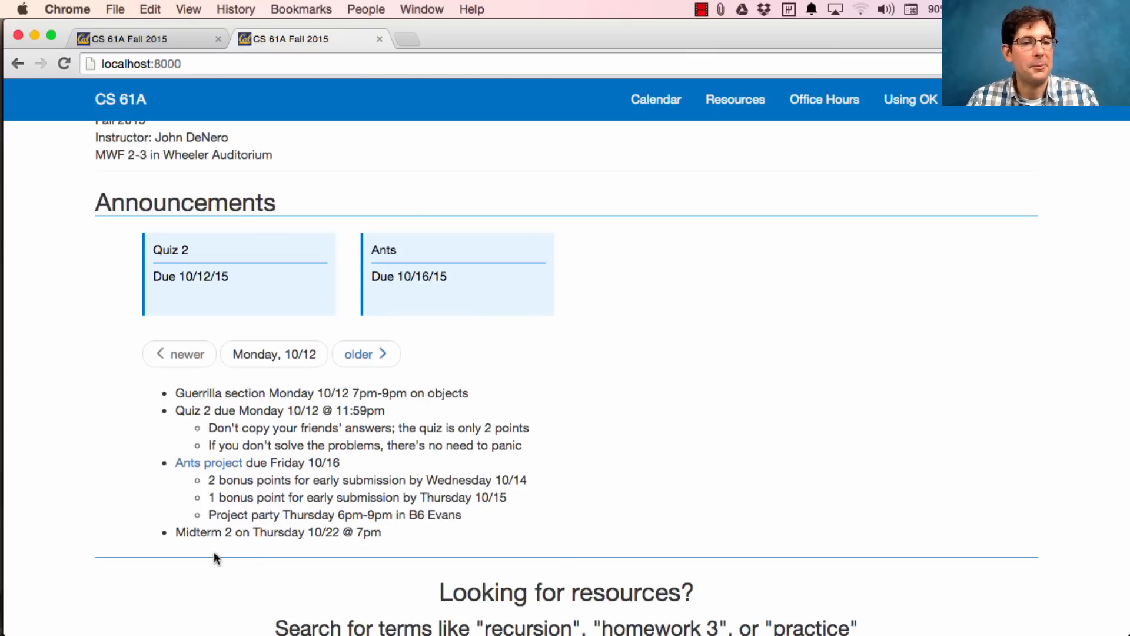
mouse_move(285, 551)
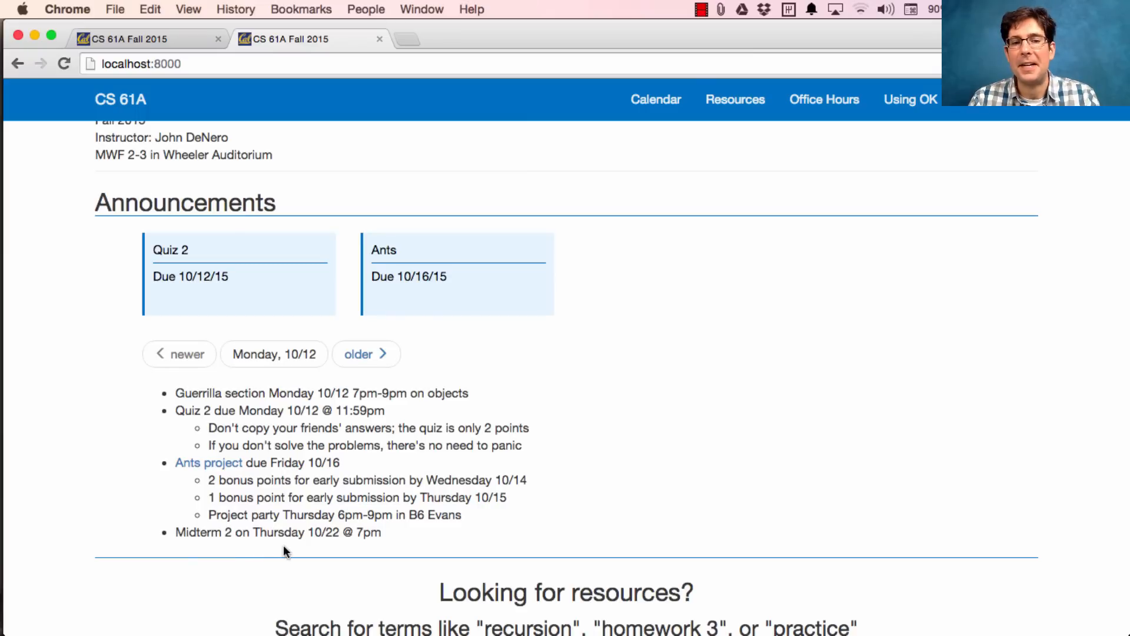
mouse_move(769, 487)
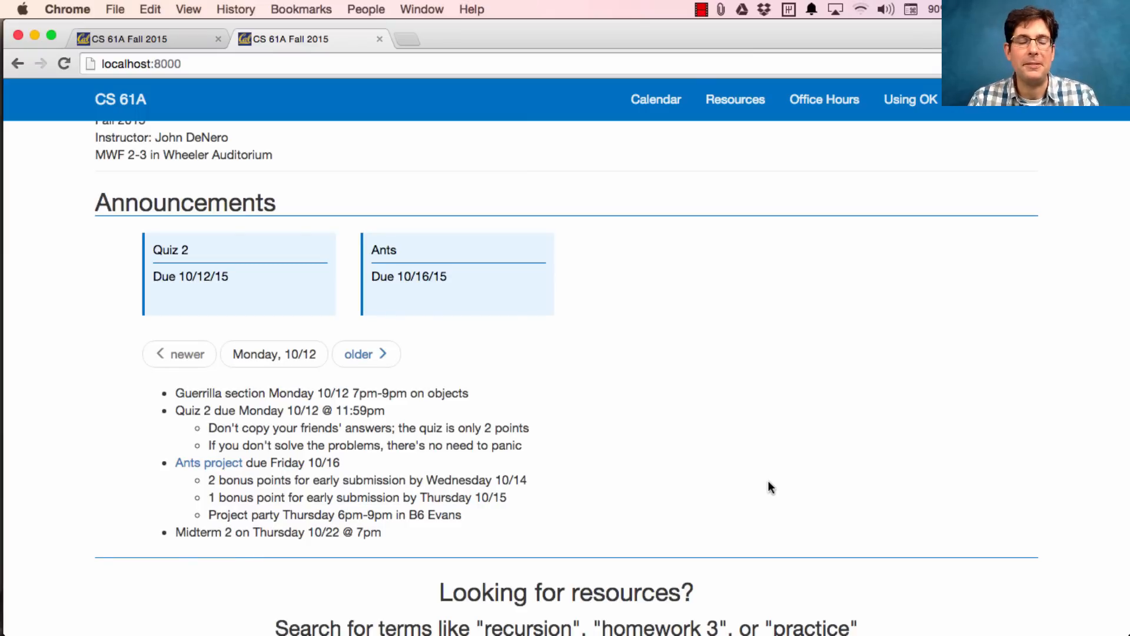